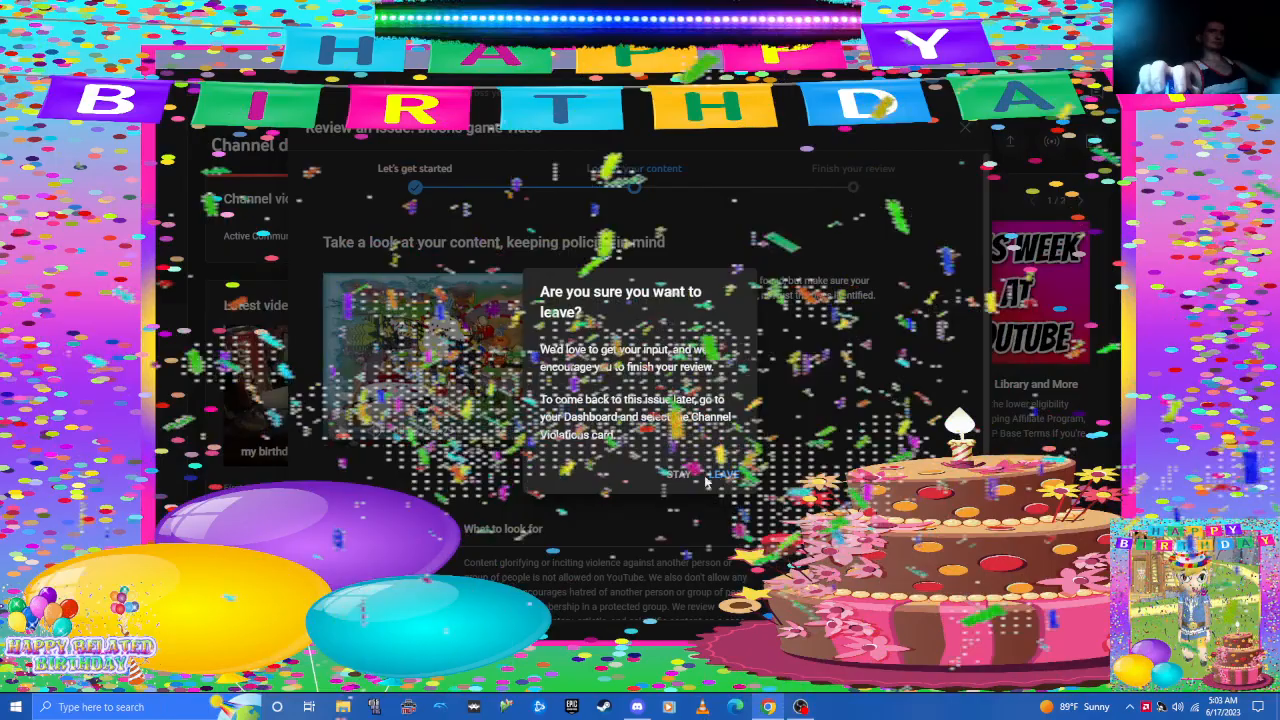
Step: Confirm Leave in the unsaved-changes dialog to return to the channel dashboard
{"action": "left_click", "coordinate": [720, 472]}
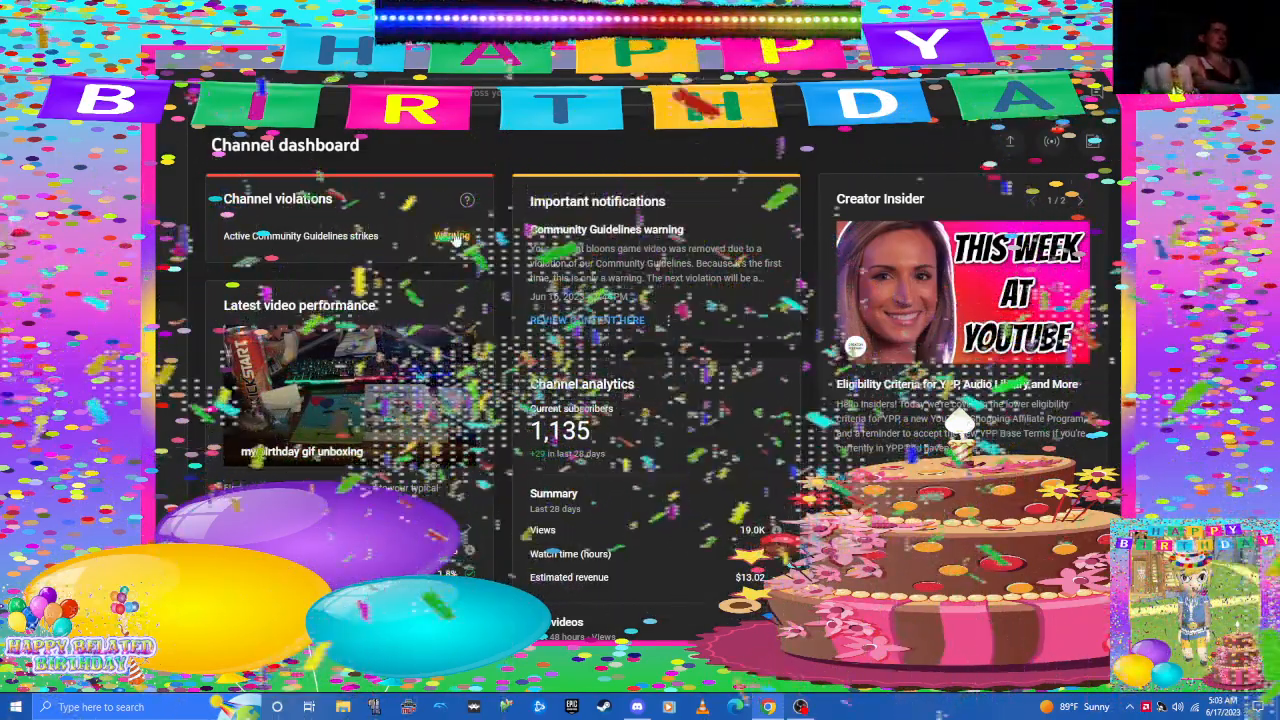
Step: Show the Community Guidelines strikes panel from the Important notifications card
{"action": "left_click", "coordinate": [452, 236]}
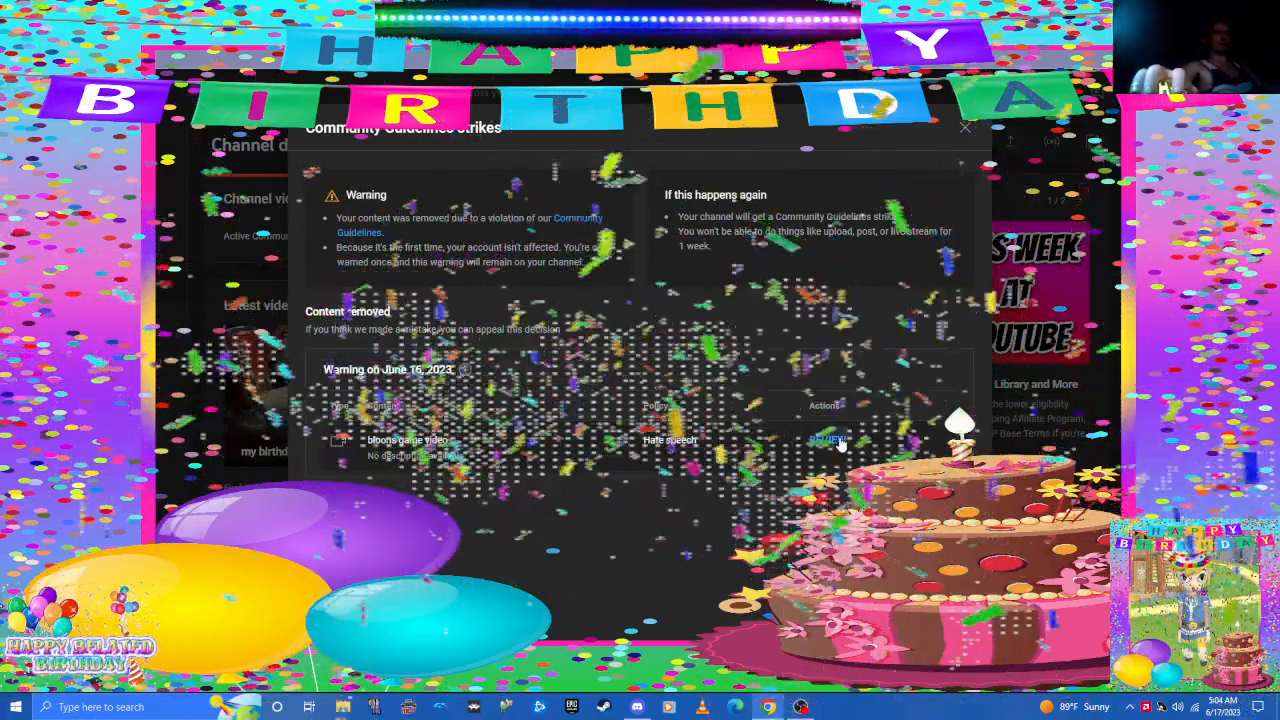
Step: Start the appeal review of the removed video and move past 'Look at your content'
{"action": "left_click", "coordinate": [828, 440]}
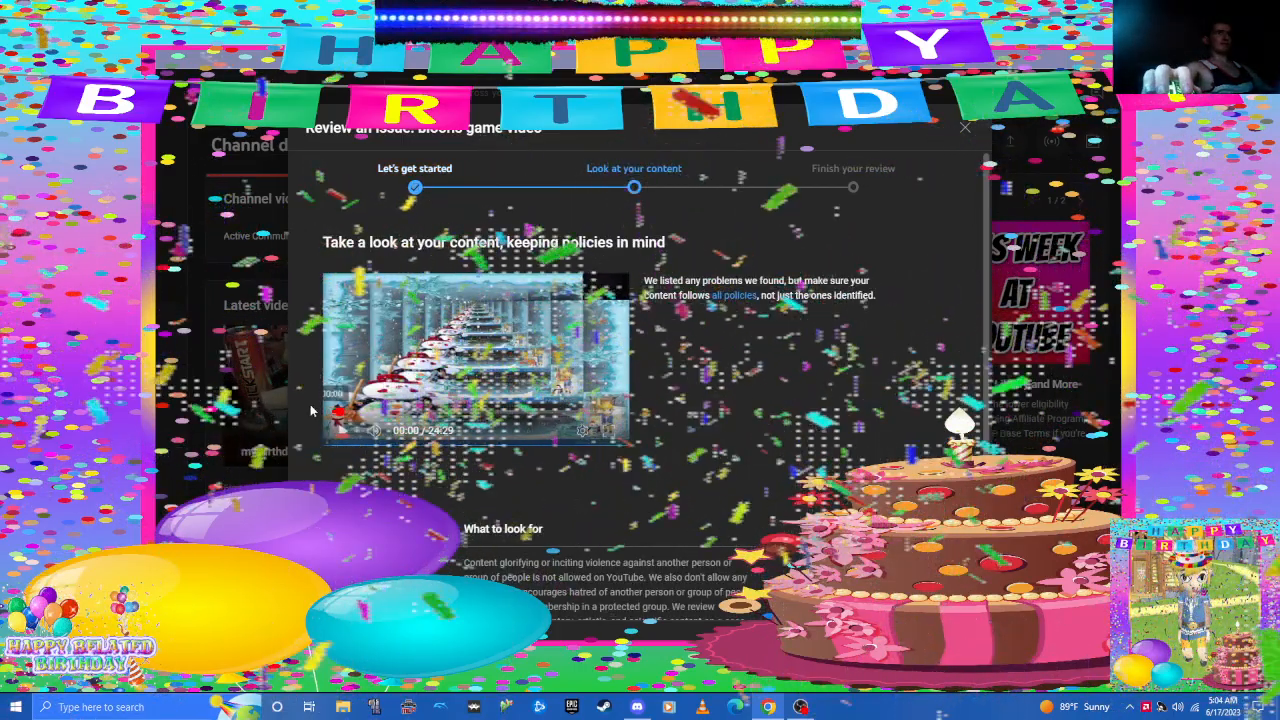
{"action": "left_click", "coordinate": [440, 430]}
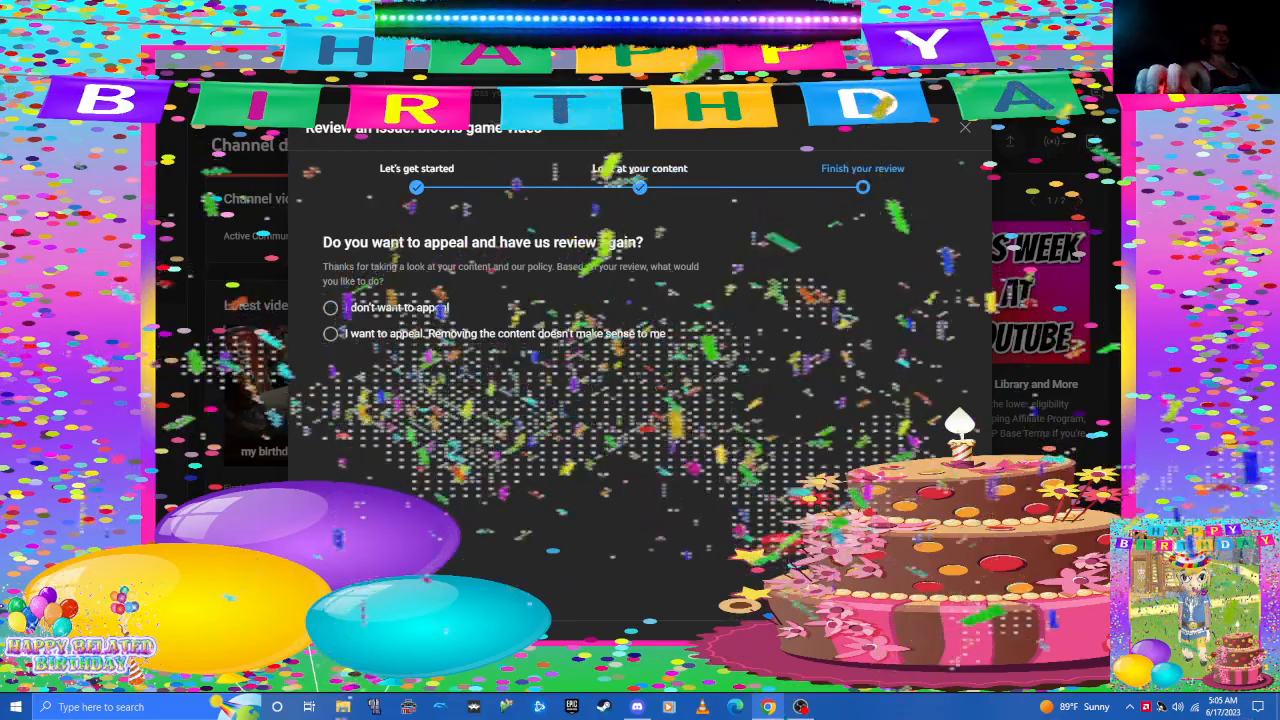
Step: Select 'I want to appeal' and enable 'I want to leave a comment'
{"action": "left_click", "coordinate": [330, 332]}
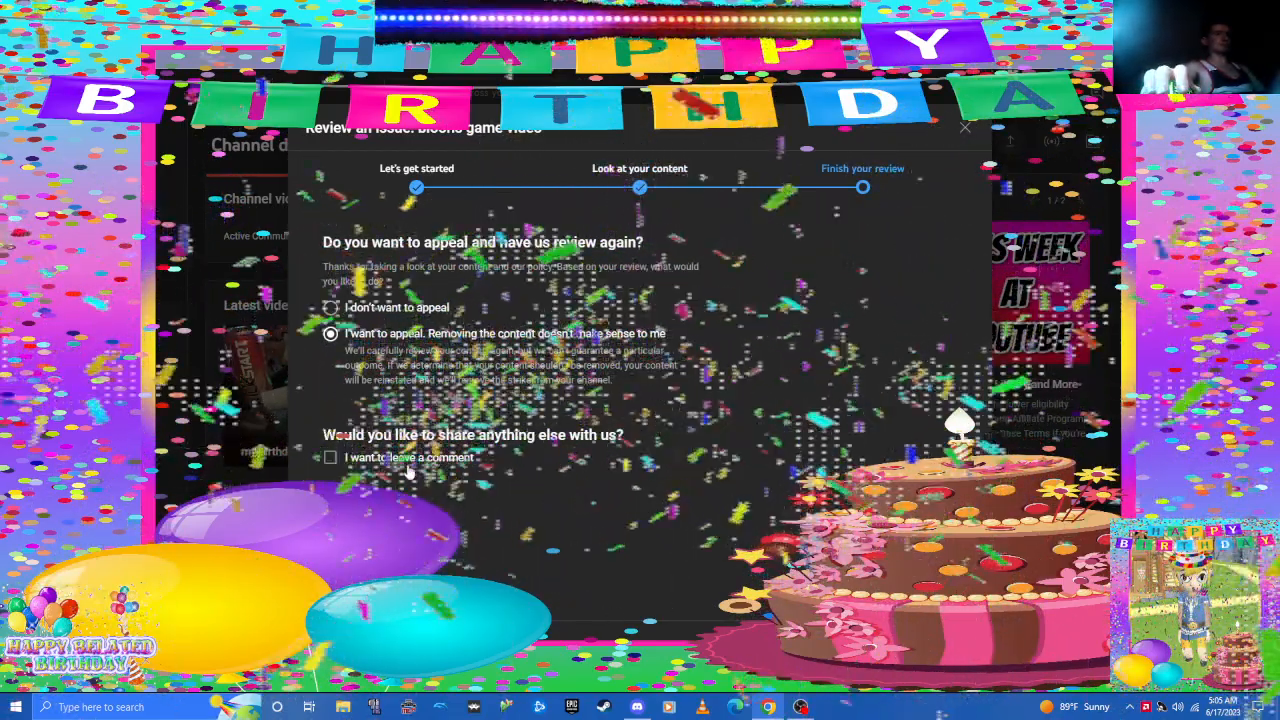
{"action": "left_click", "coordinate": [332, 456]}
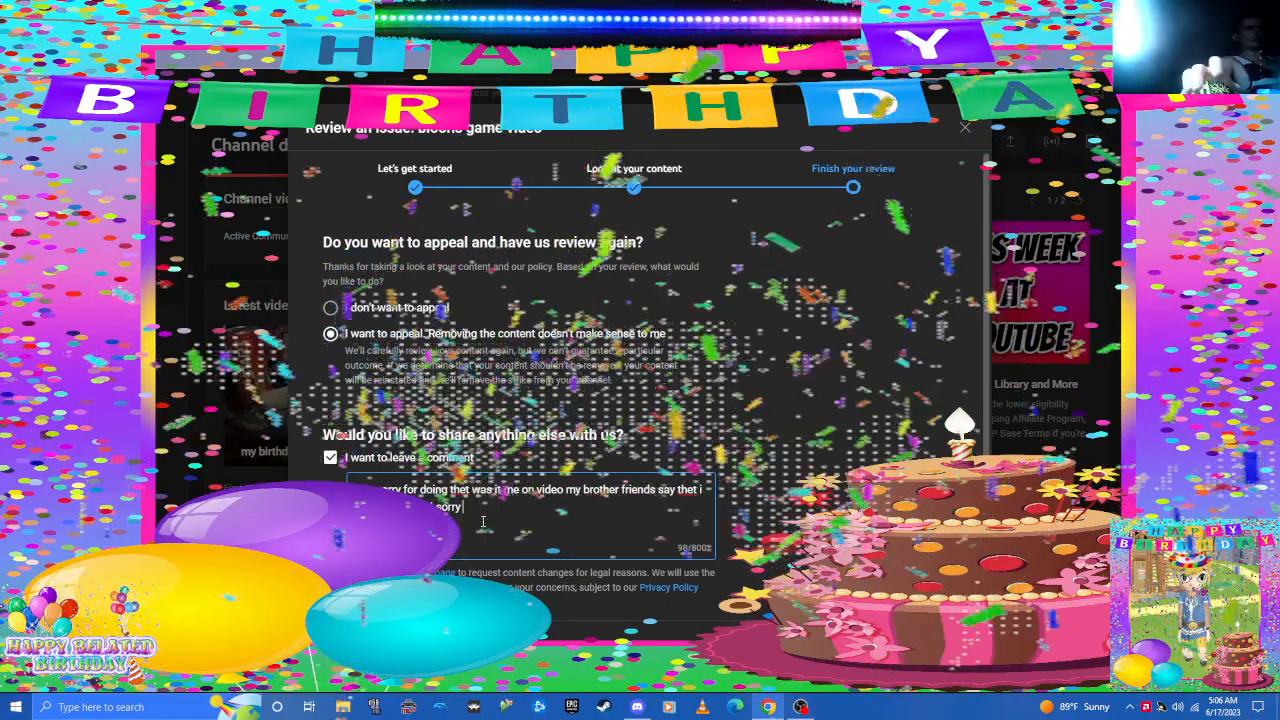
Step: Complete the apology comment, submit the appeal and close the strikes panel
{"action": "type", "text": "understand"}
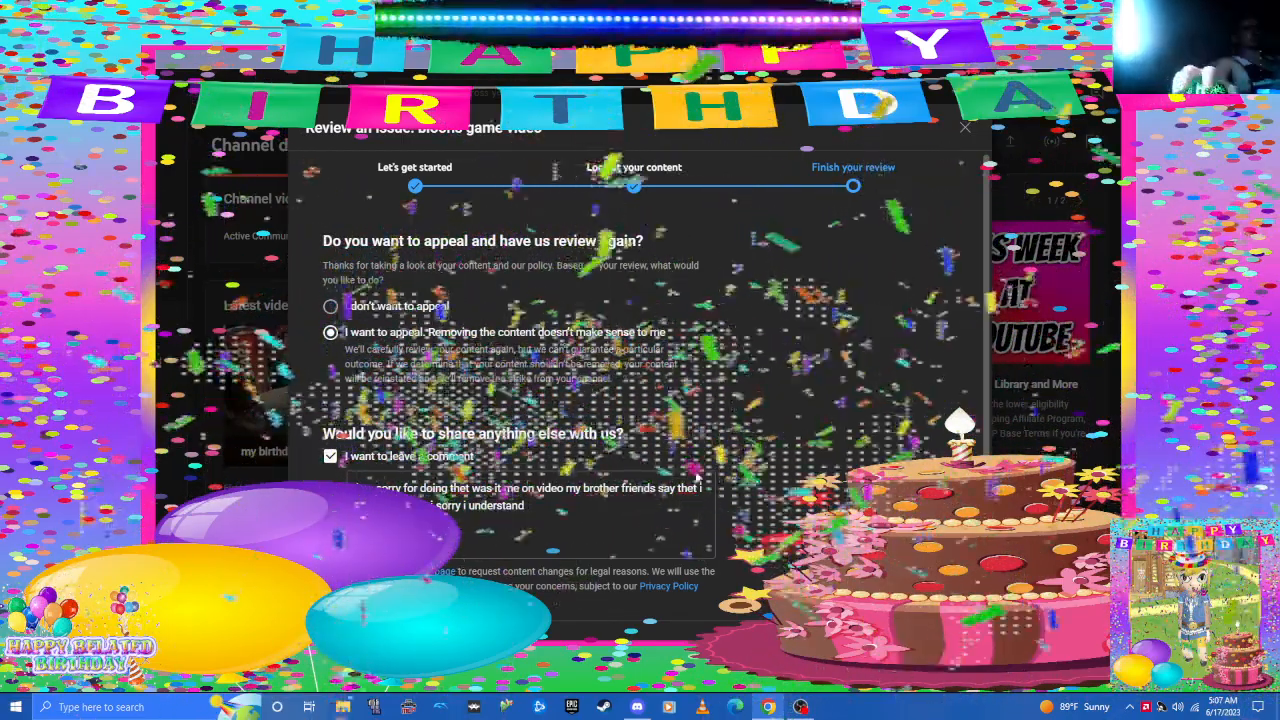
{"action": "type", "text": "pl"}
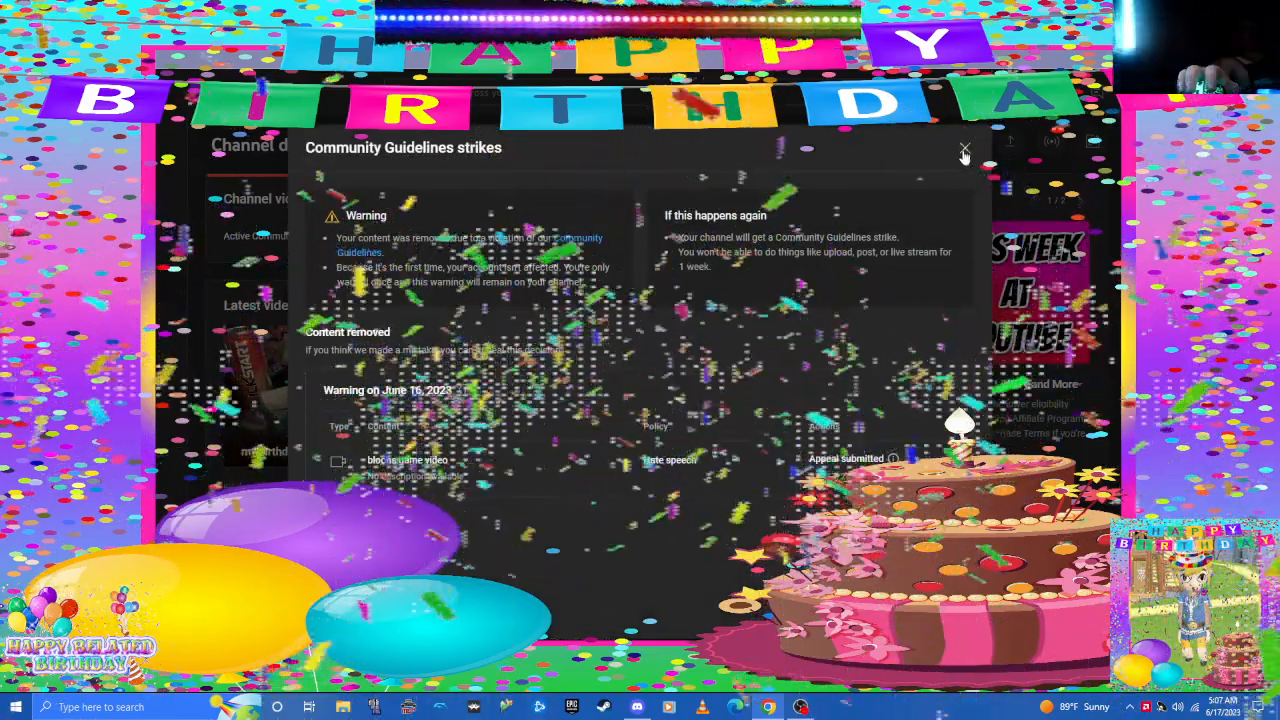
{"action": "left_click", "coordinate": [964, 150]}
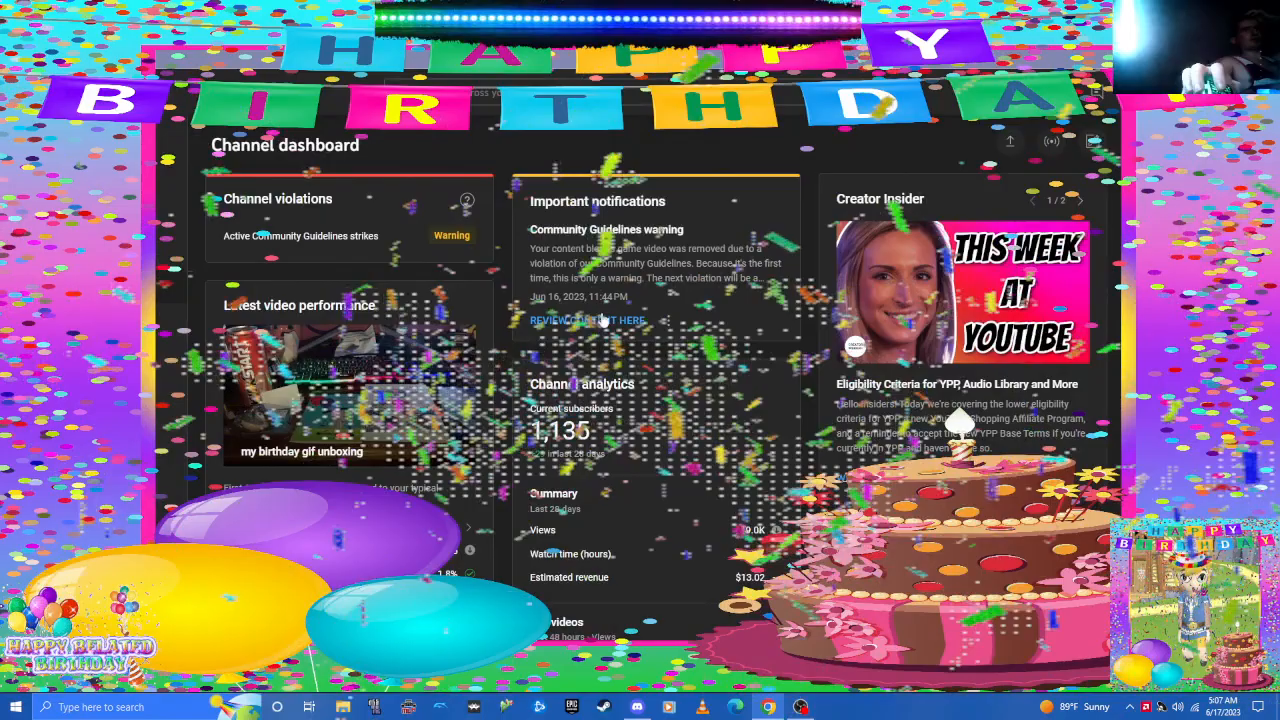